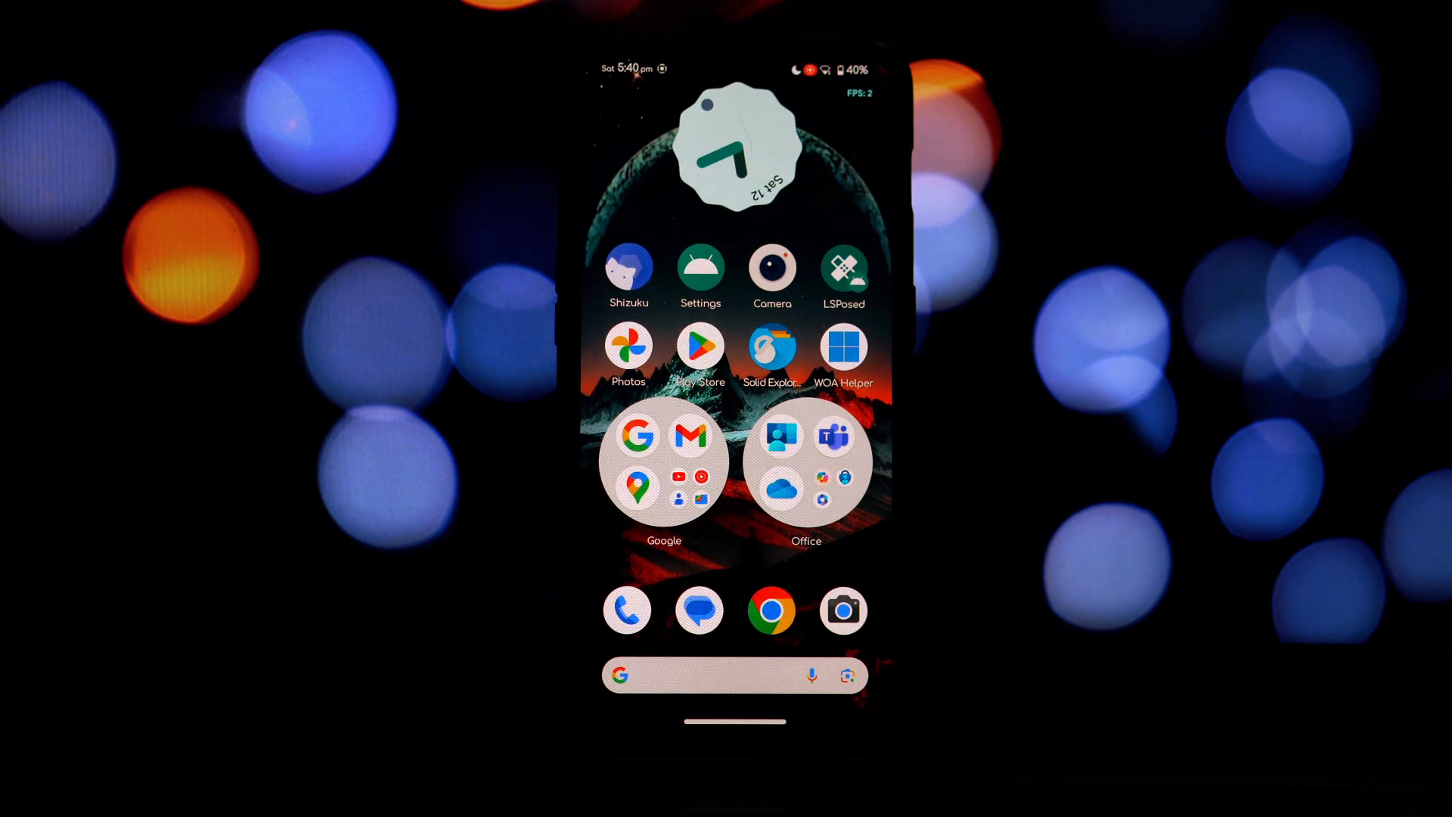
# Step: Open the file manager at Internal Memory > Documents containing GameSpace-MyOS13.apk
pyautogui.click(772, 348)
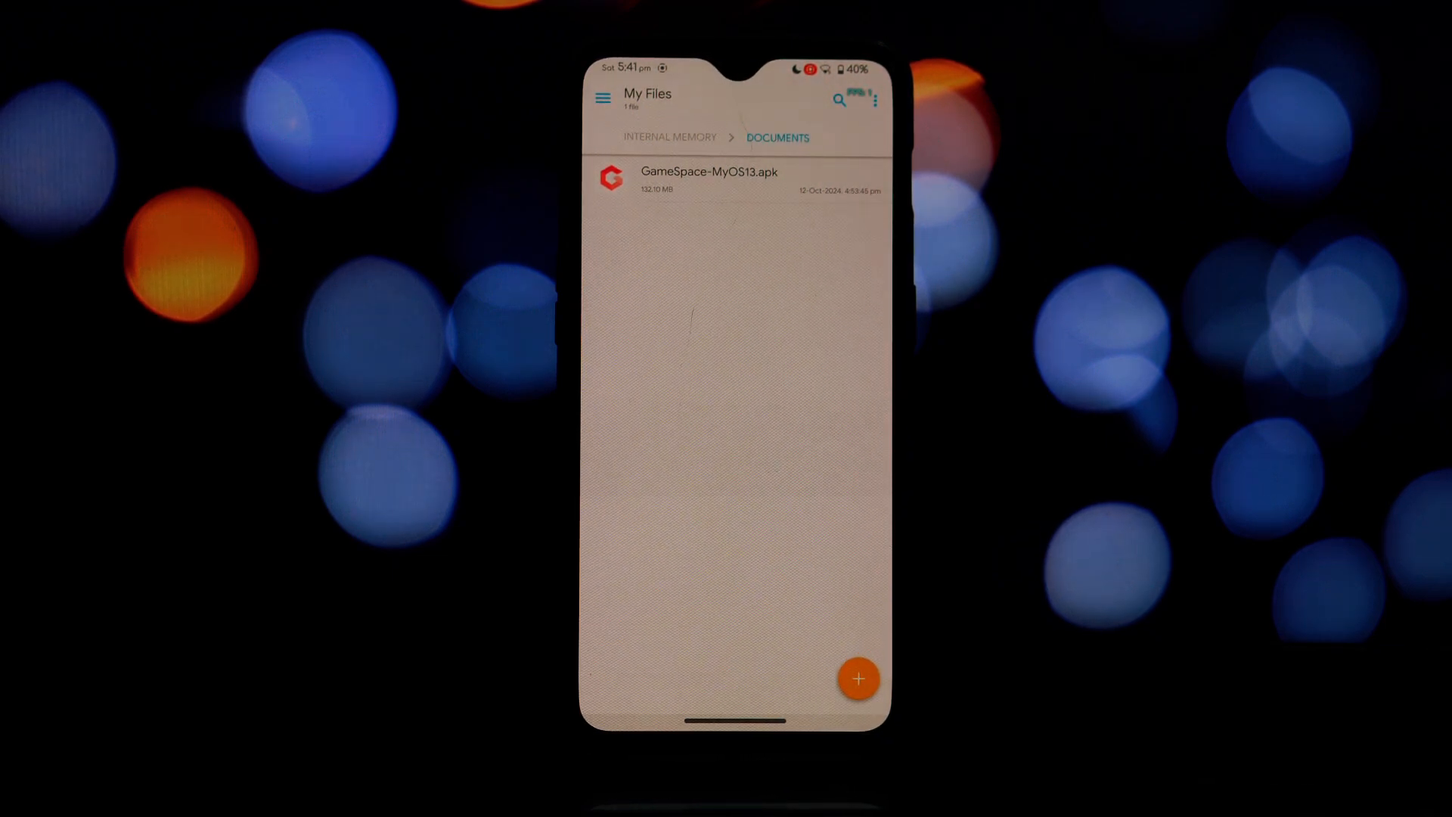
# Step: Install GameSpace from GameSpace-MyOS13.apk and launch it to its first-run internet notice
pyautogui.click(708, 178)
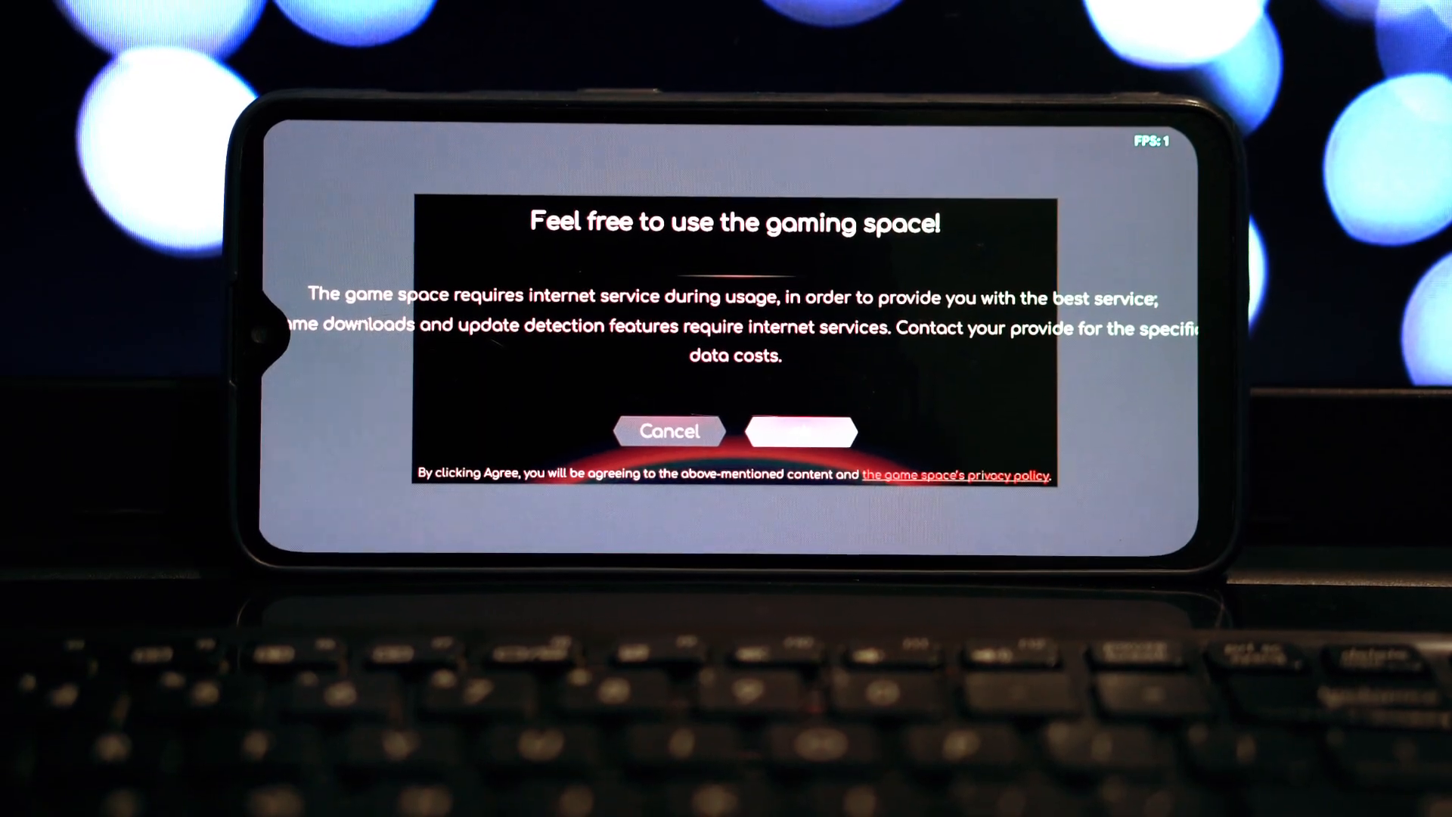
# Step: Agree to the gaming space terms and reach the Add games list of installed apps
pyautogui.click(800, 431)
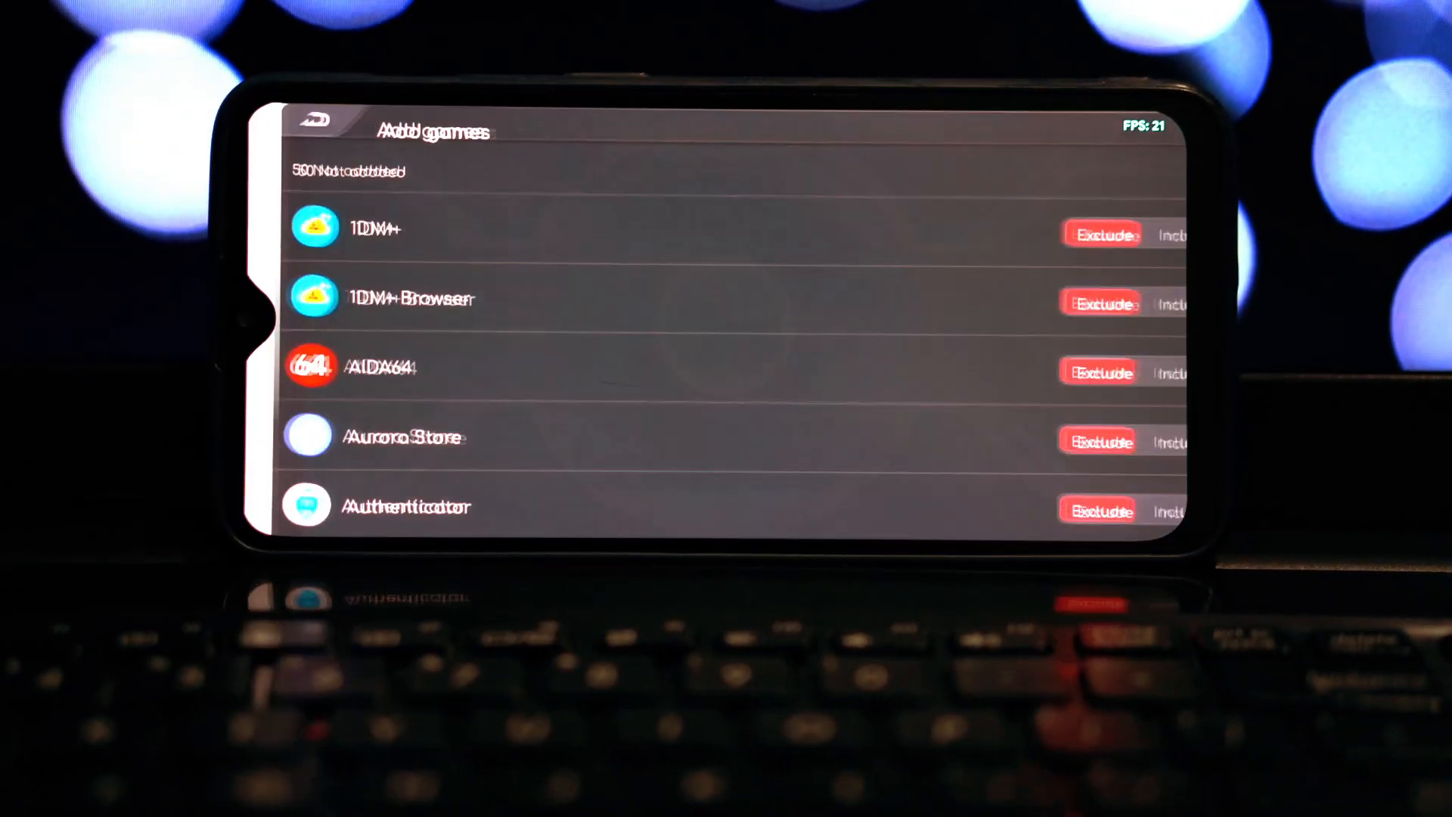
# Step: Scroll through the Add games list before viewing the Game Space Center summary
pyautogui.scroll(-3)
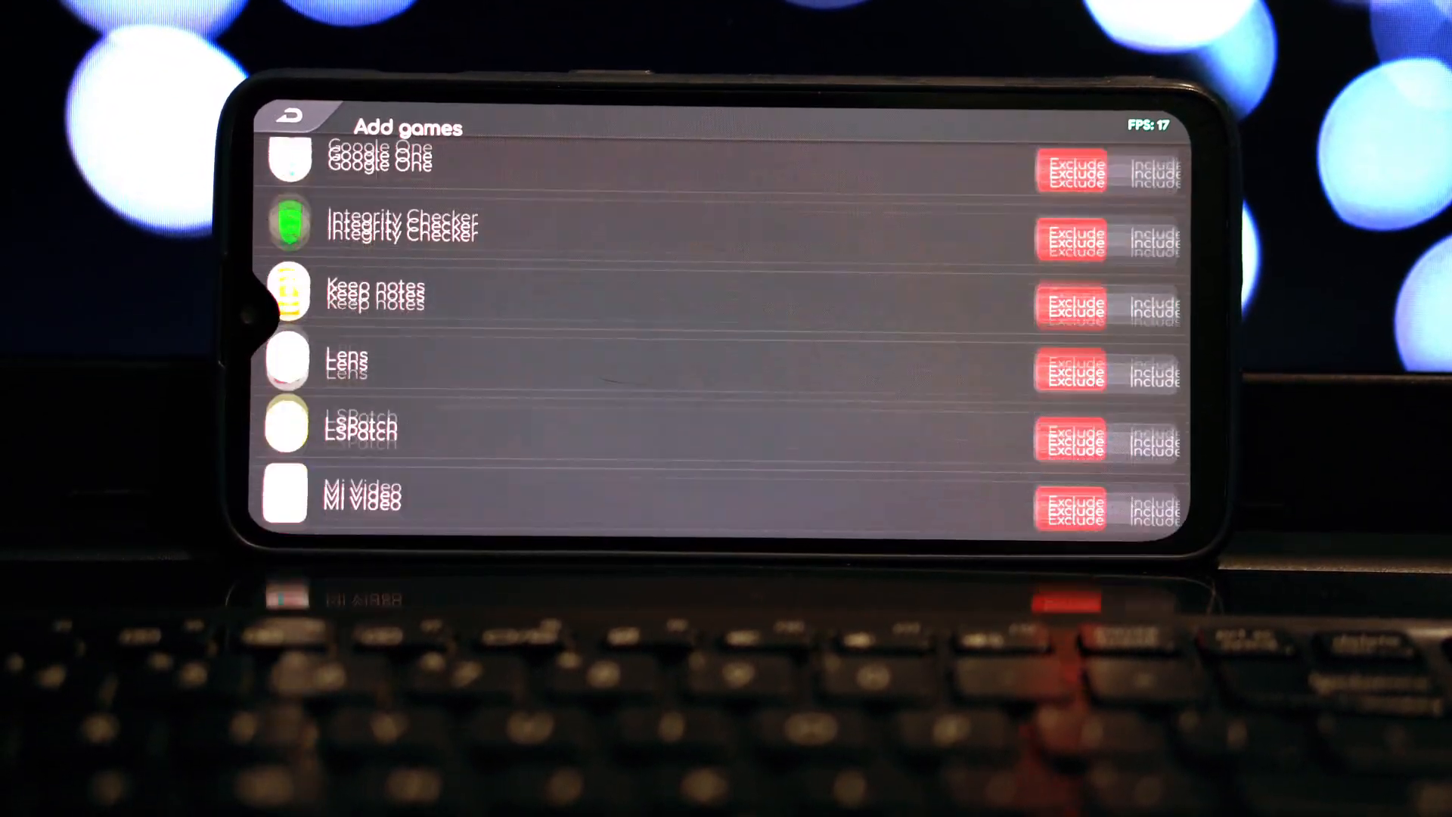
pyautogui.scroll(-3)
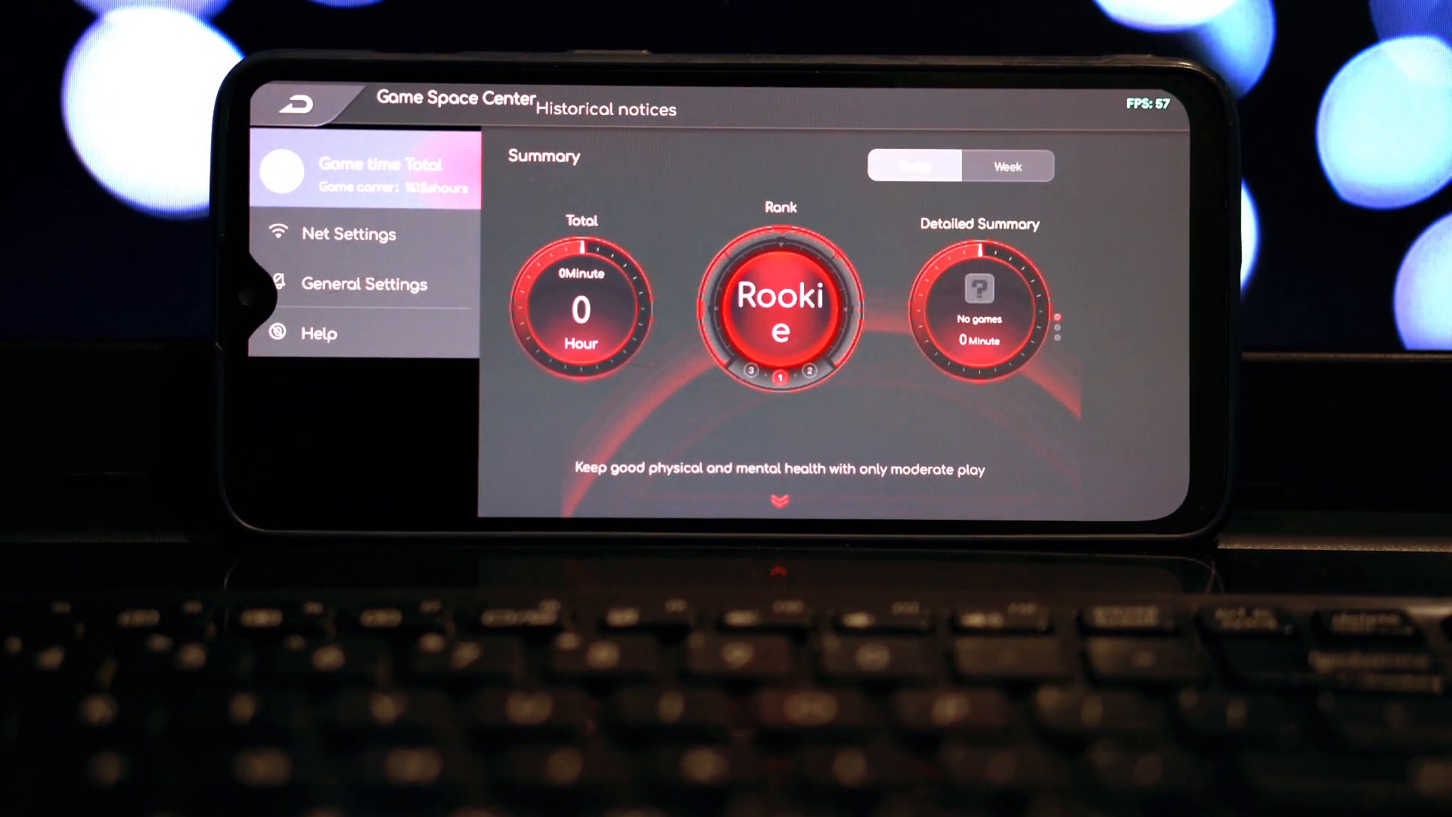
# Step: Review General Settings, then start WhatsApp as a game, getting the download-latest-game-center prompt
pyautogui.click(363, 282)
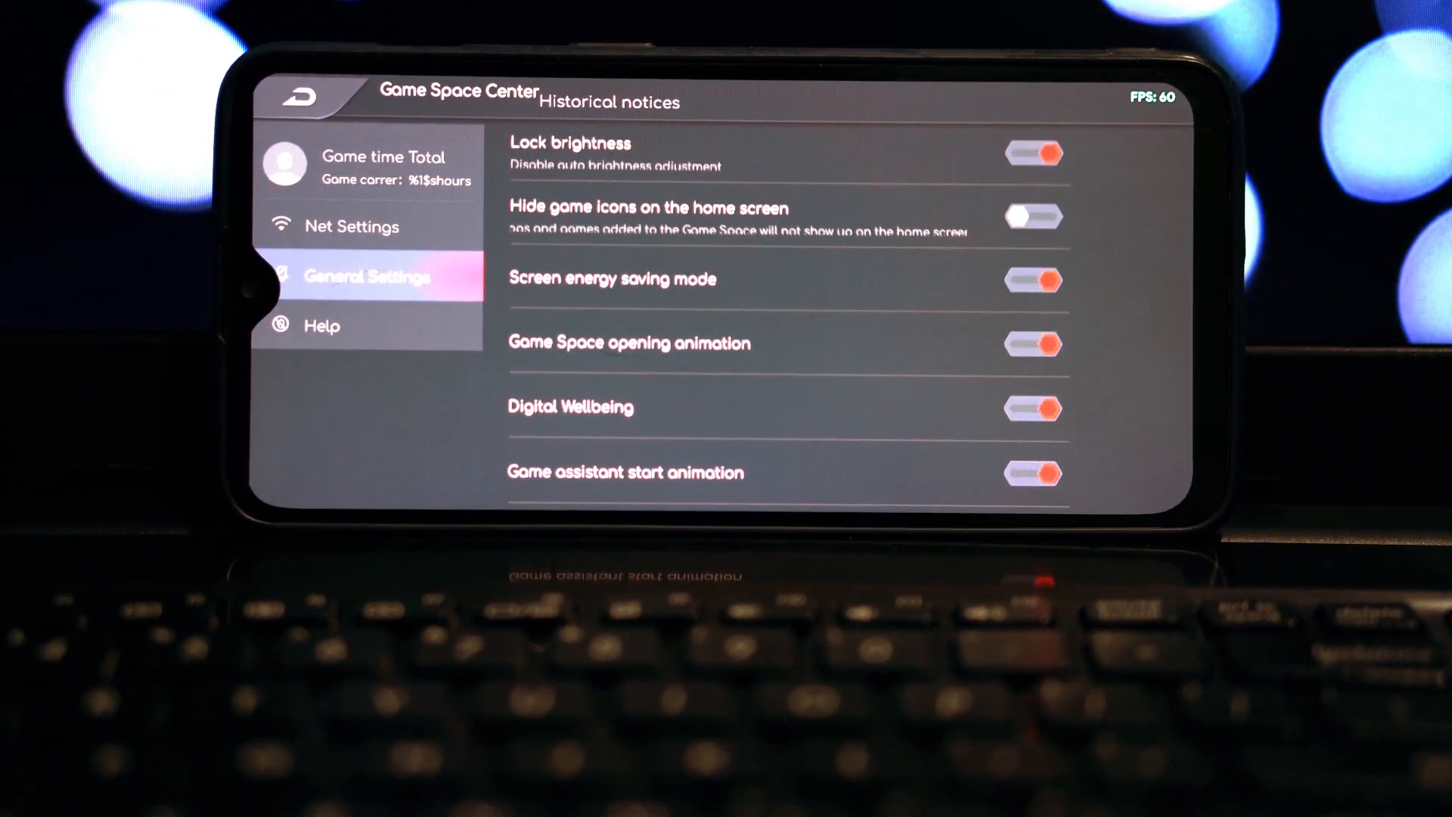
pyautogui.click(383, 161)
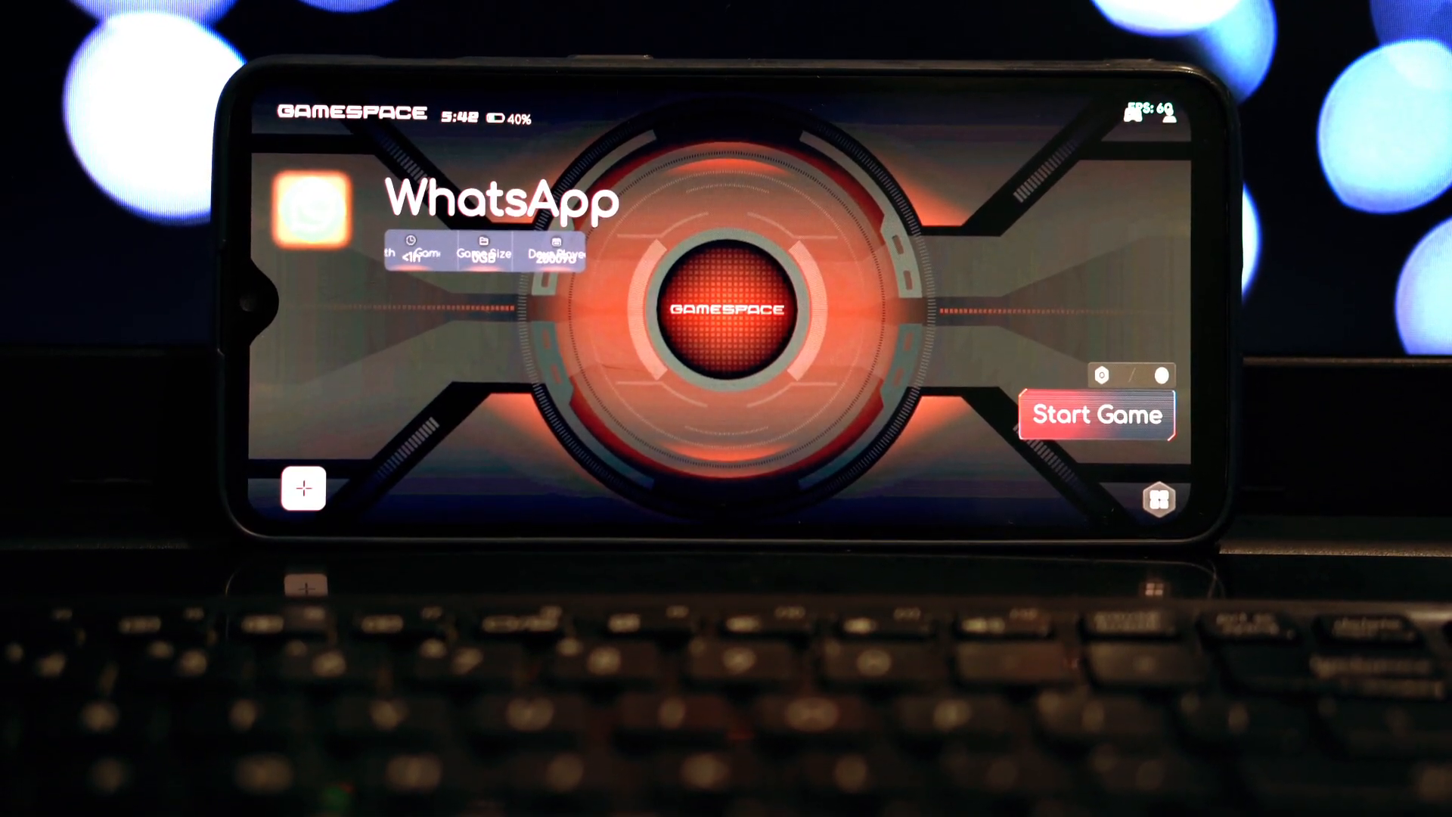
pyautogui.click(1098, 415)
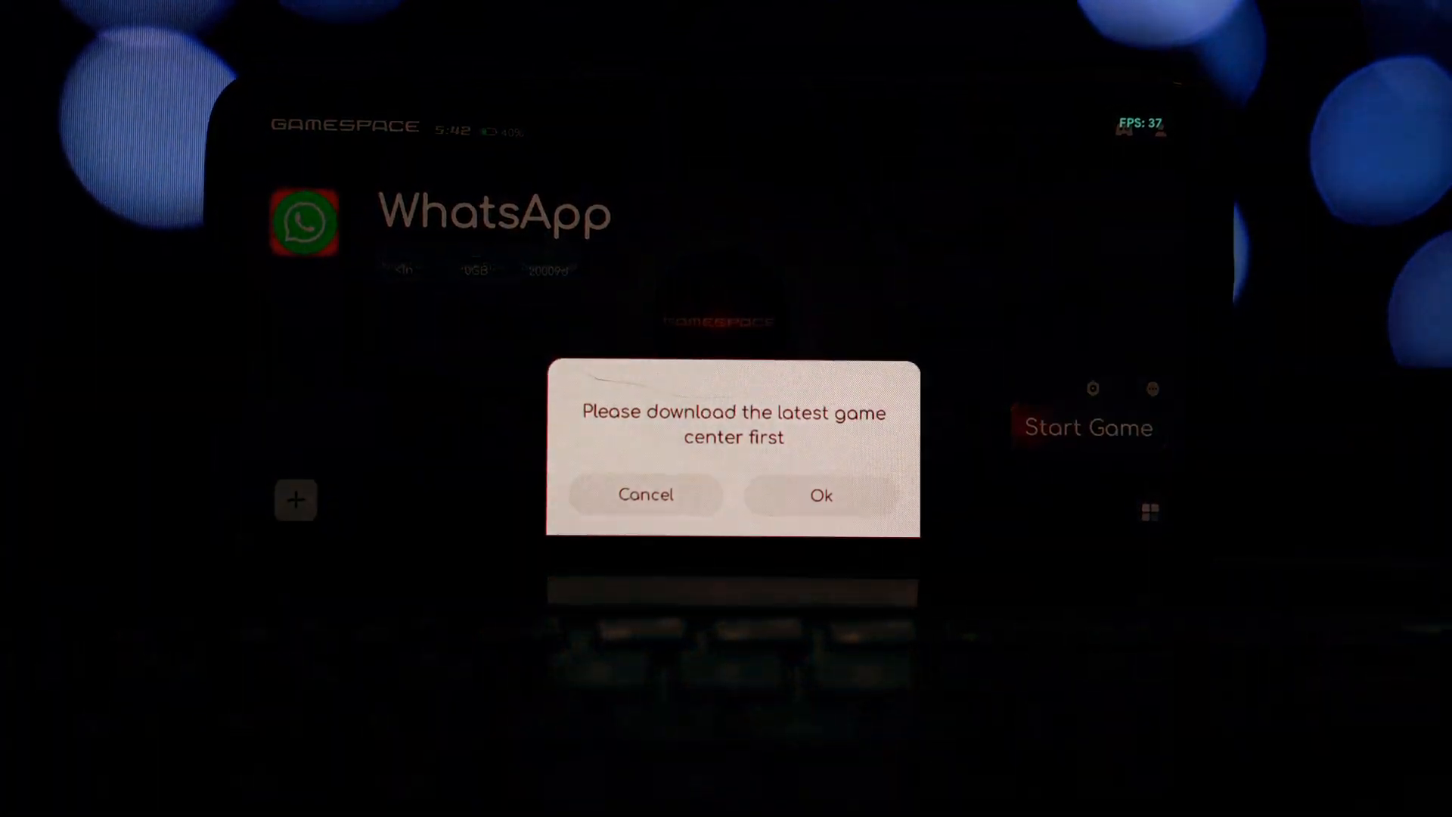